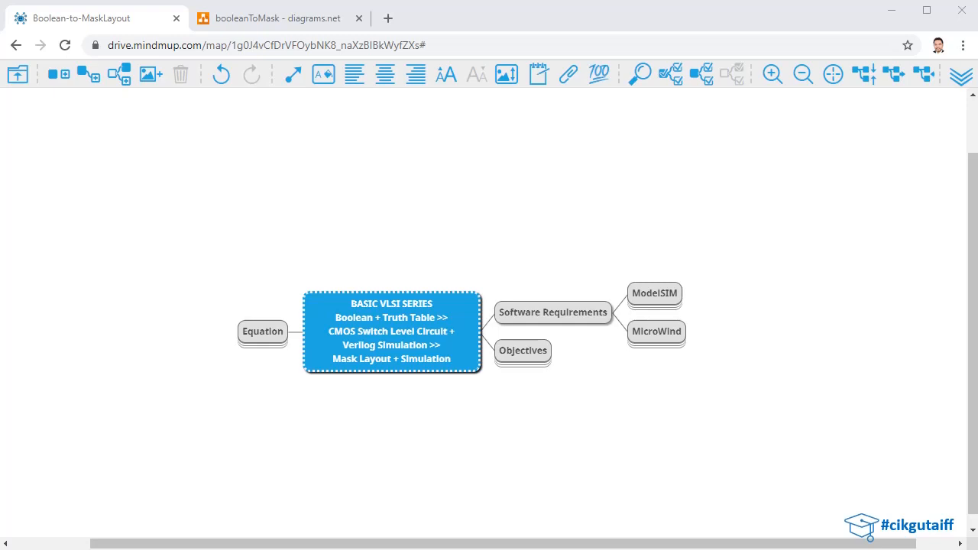
pyautogui.moveTo(609, 490)
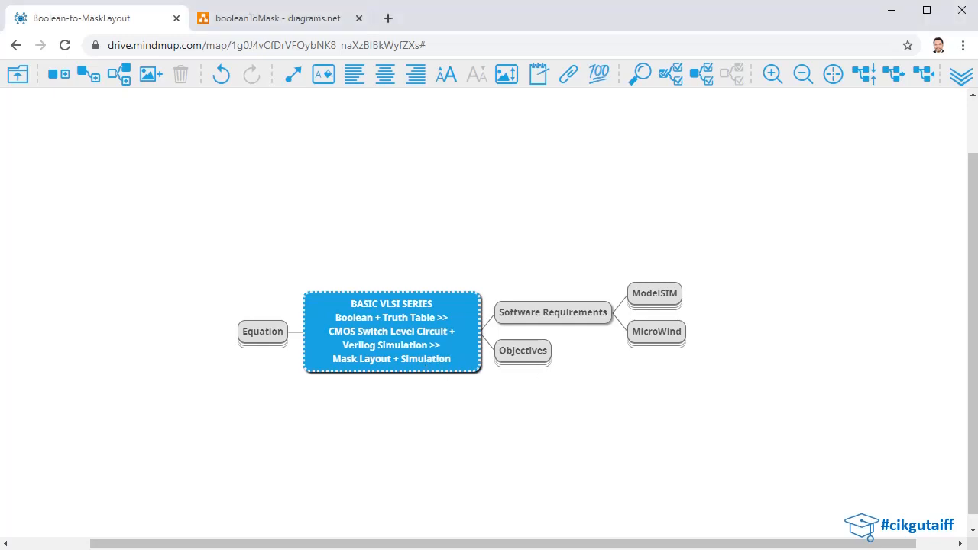
# - Reveal Z = NOT(AB + C(DE + F)) under Equation, then select the central BASIC VLSI SERIES topic
pyautogui.click(263, 331)
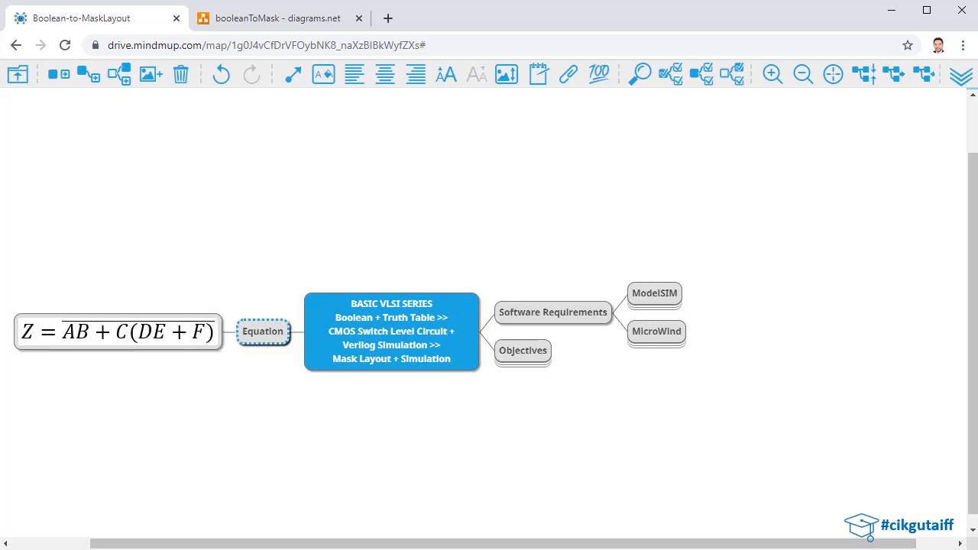
pyautogui.click(391, 331)
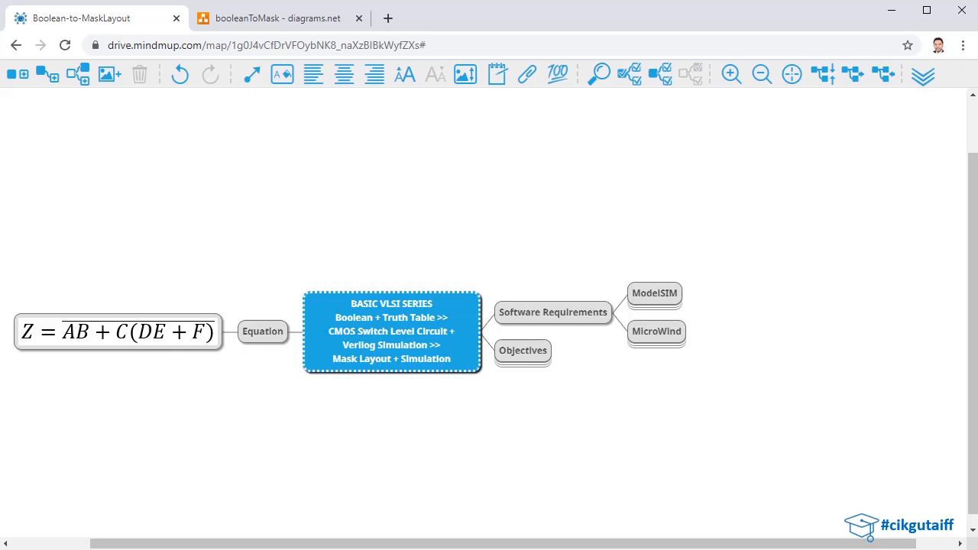
# - Reveal ModelSIM's Verilog + Simulation and MicroWind's Mask Layout + Simulation children, then select Objectives
pyautogui.click(654, 293)
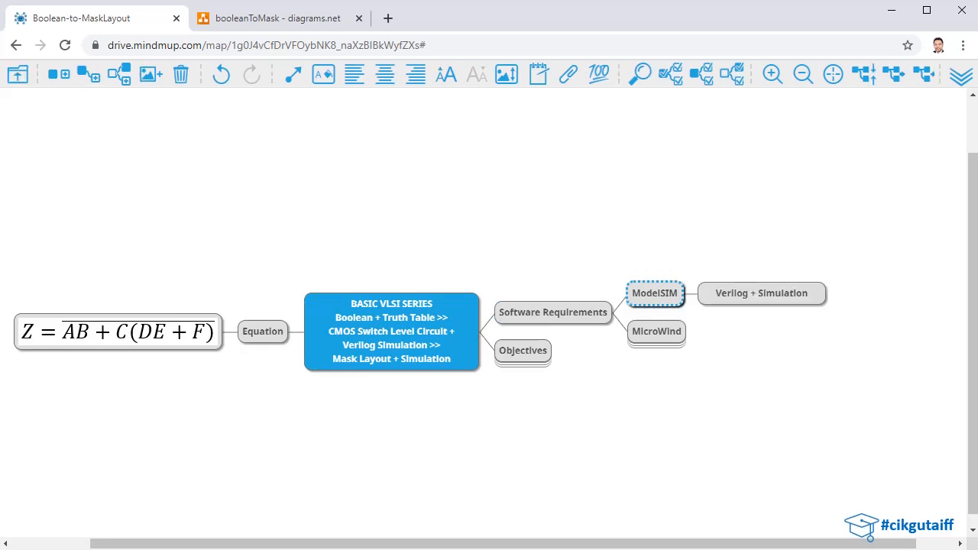
pyautogui.click(656, 332)
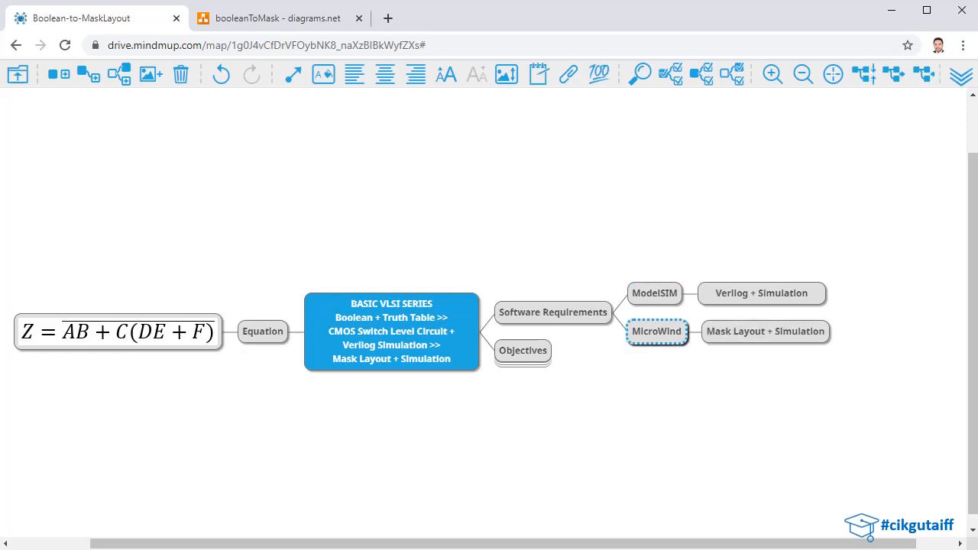
pyautogui.click(523, 351)
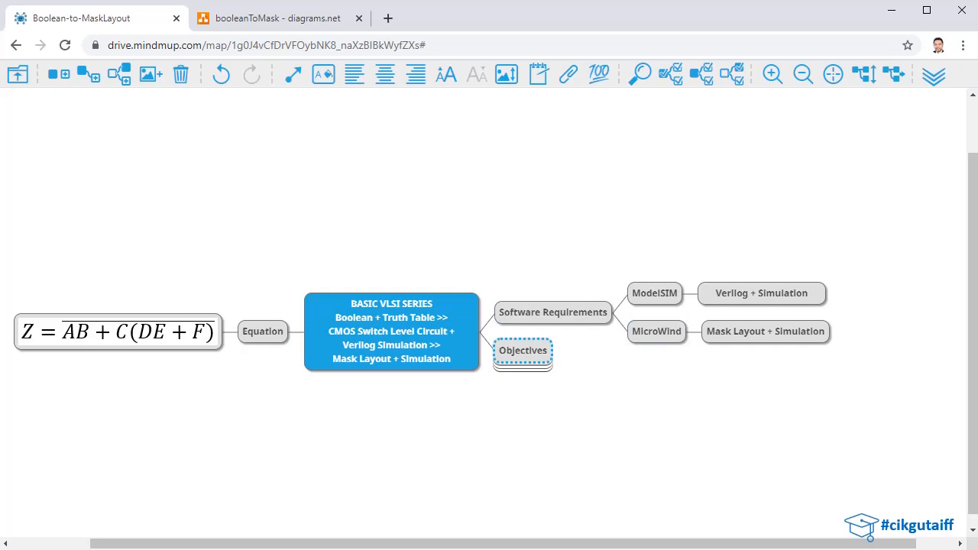
# - Show objectives A–D, with numbered steps 1–6 revealed under A, B and C
pyautogui.click(523, 350)
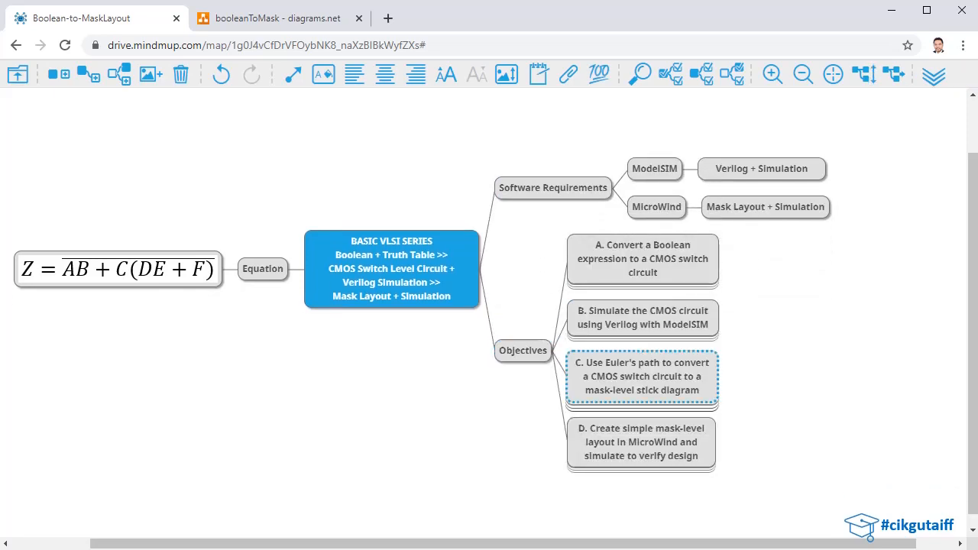
pyautogui.click(642, 259)
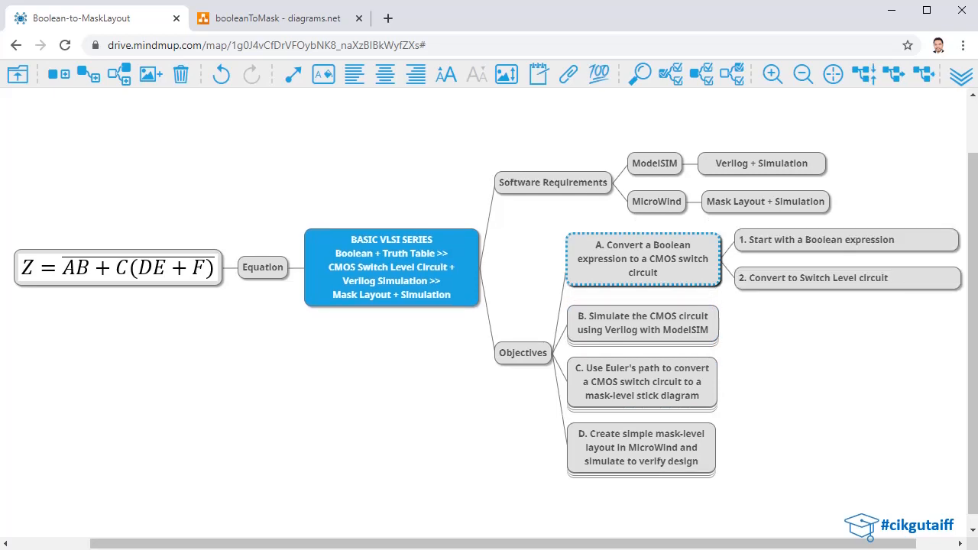
pyautogui.click(642, 322)
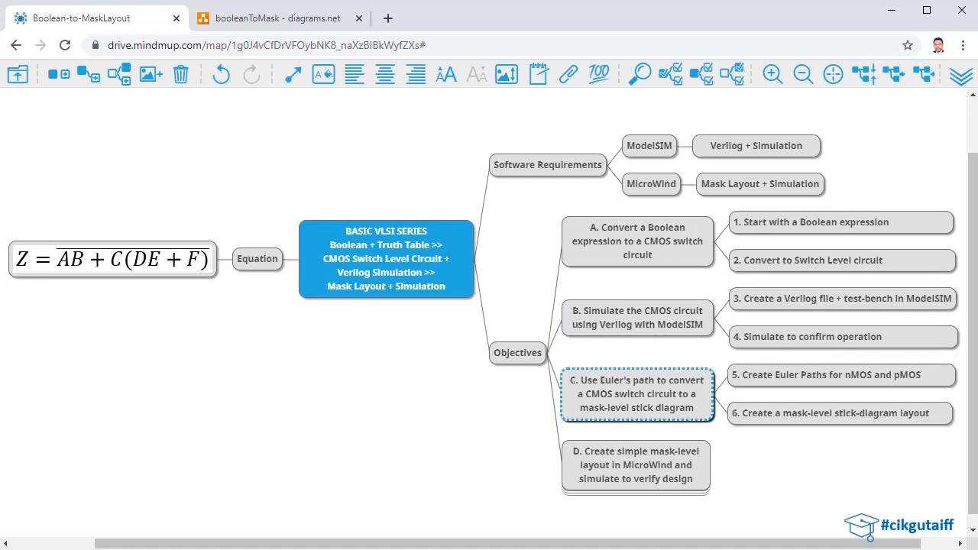
# - Review objectives B and C with step 5 on Euler paths, then expand objective D
pyautogui.click(637, 317)
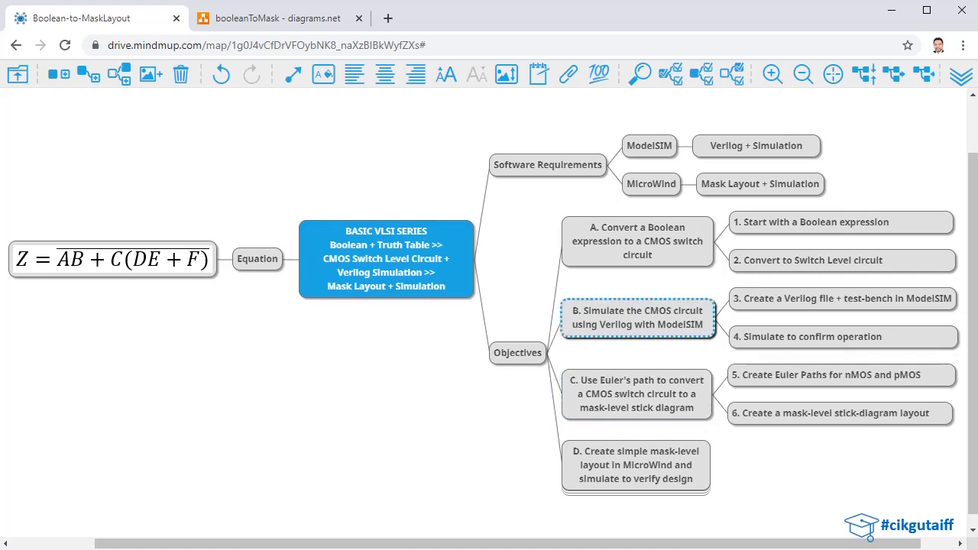
pyautogui.click(840, 375)
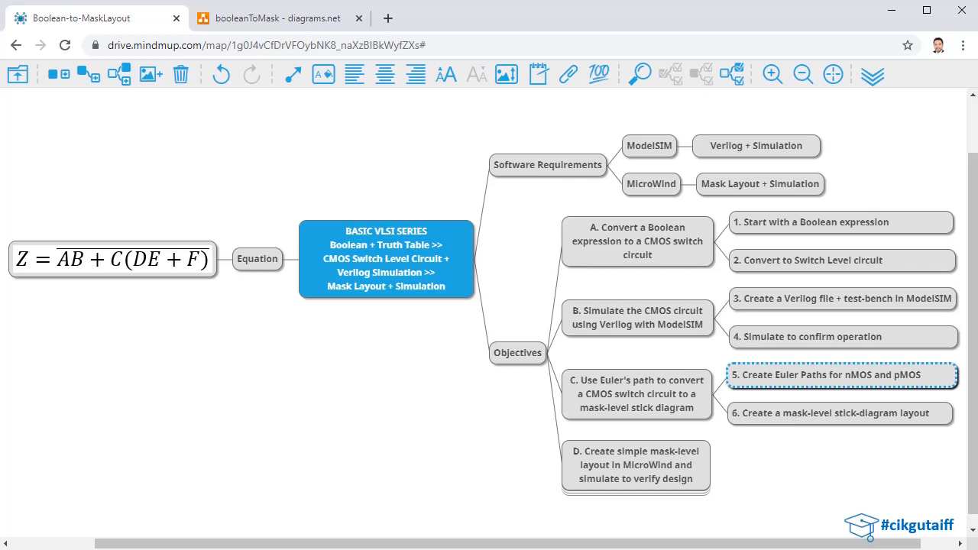
pyautogui.click(636, 395)
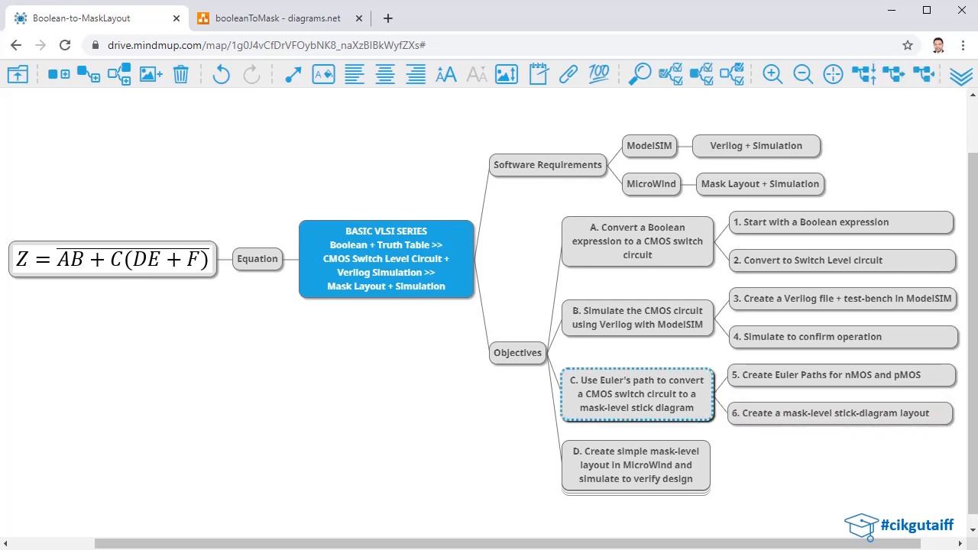
pyautogui.click(636, 465)
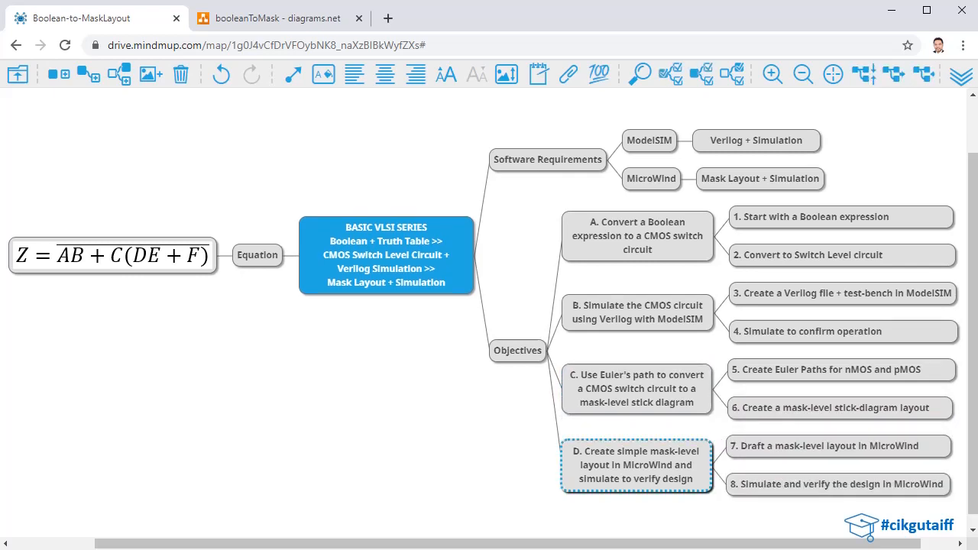
# - Review steps 7 and 8 under D, then bring up the booleanToMask overview diagram
pyautogui.click(838, 446)
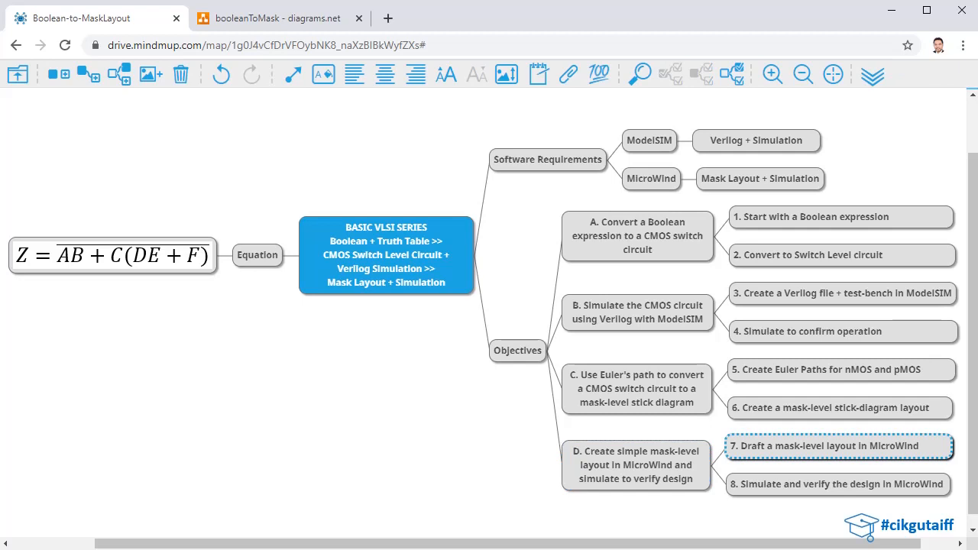
pyautogui.click(838, 484)
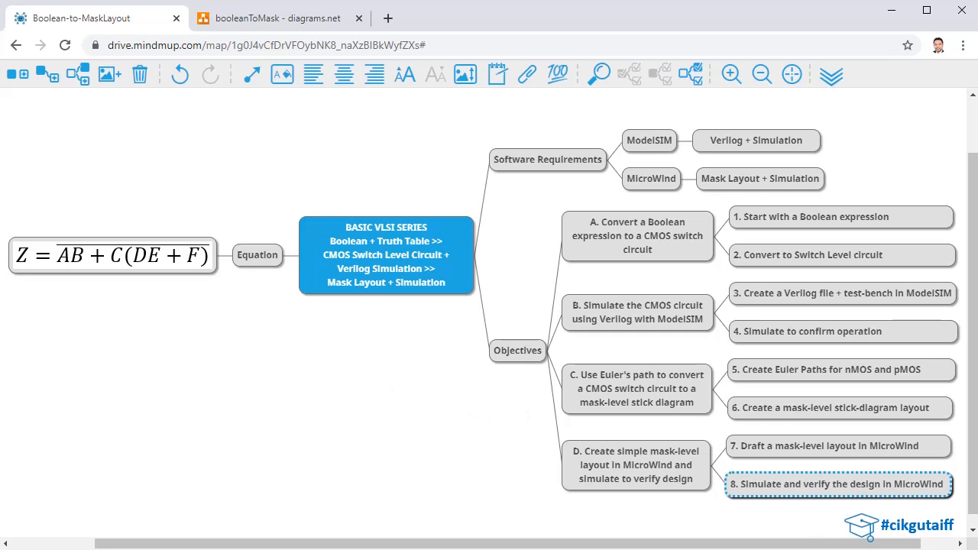
pyautogui.click(275, 18)
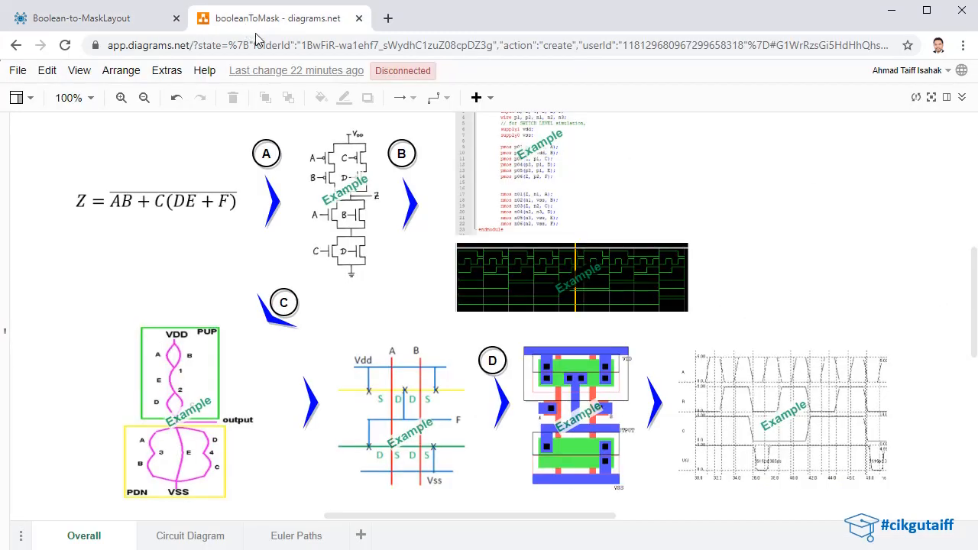
pyautogui.click(157, 201)
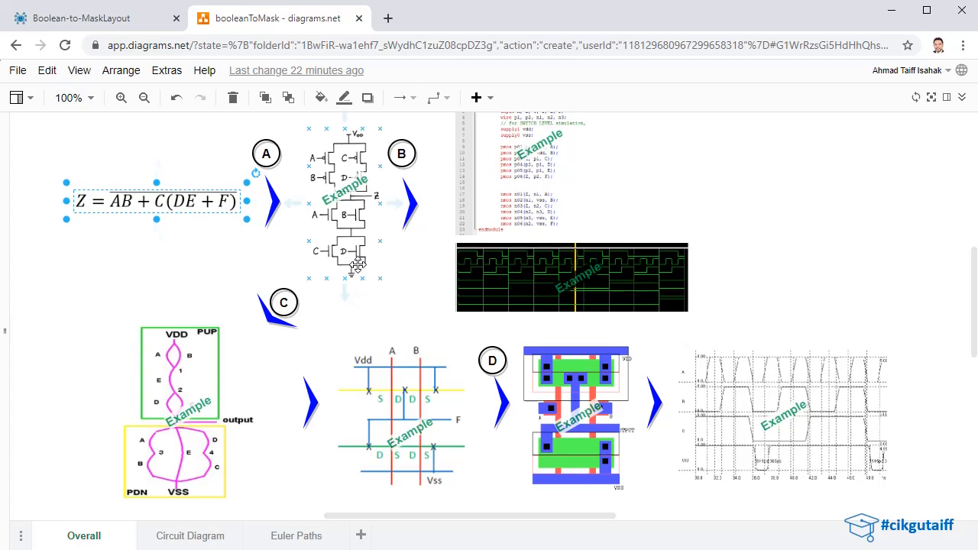
pyautogui.click(345, 203)
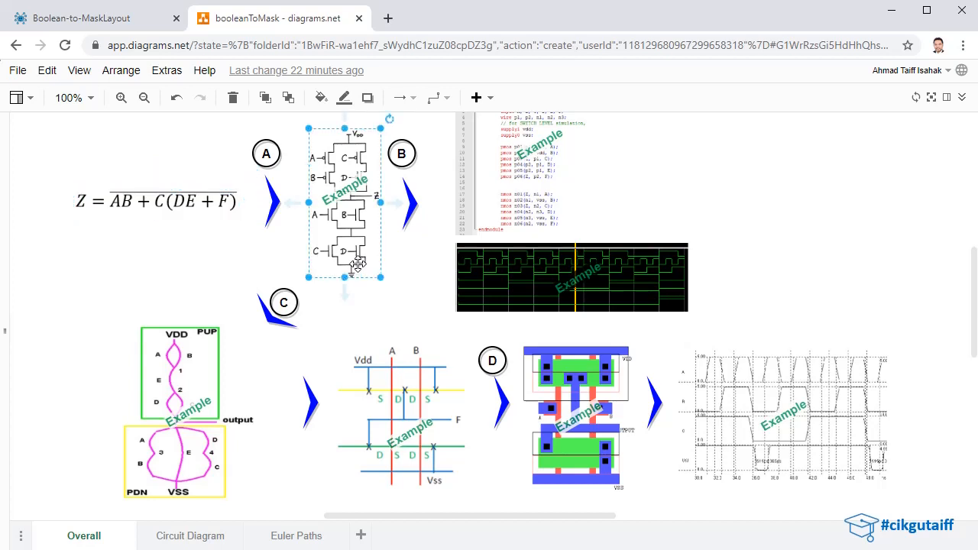
pyautogui.click(524, 176)
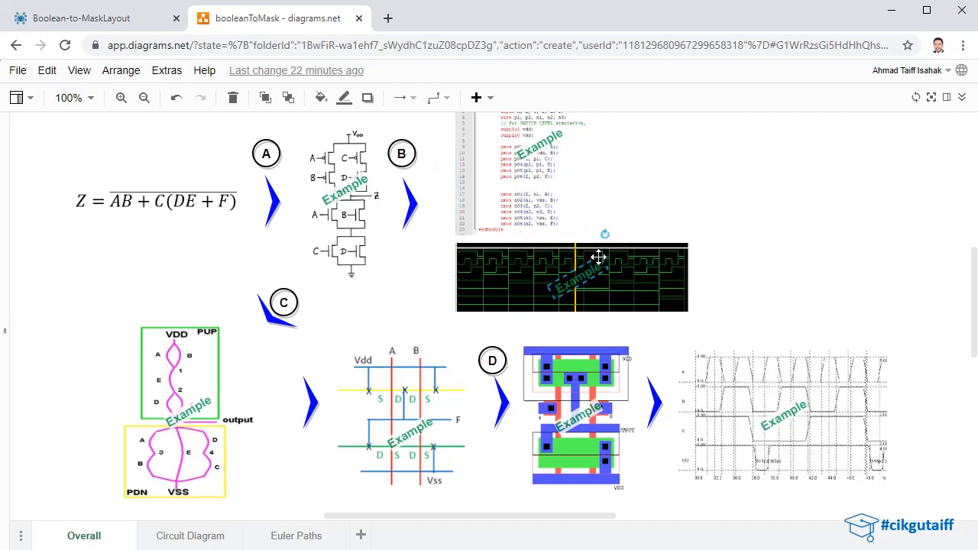
pyautogui.click(571, 276)
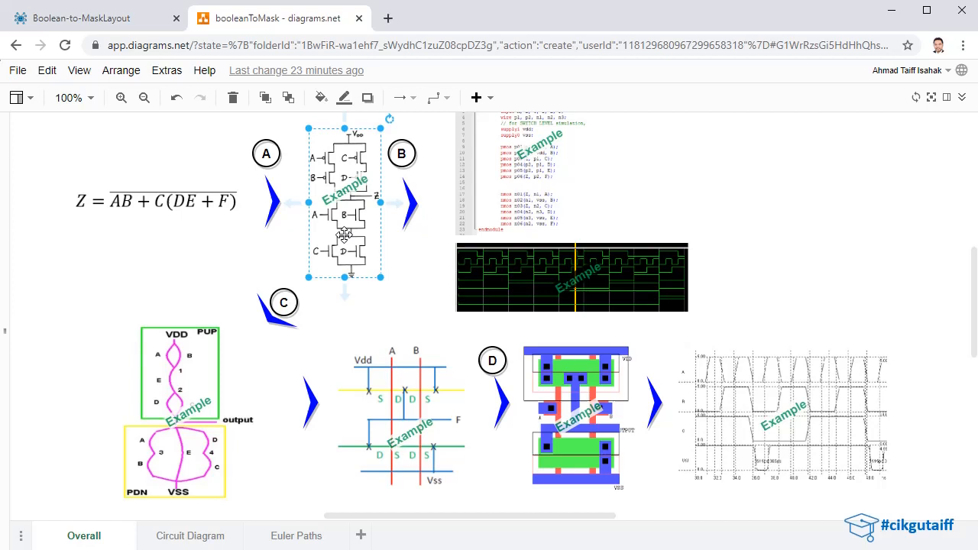
pyautogui.click(143, 413)
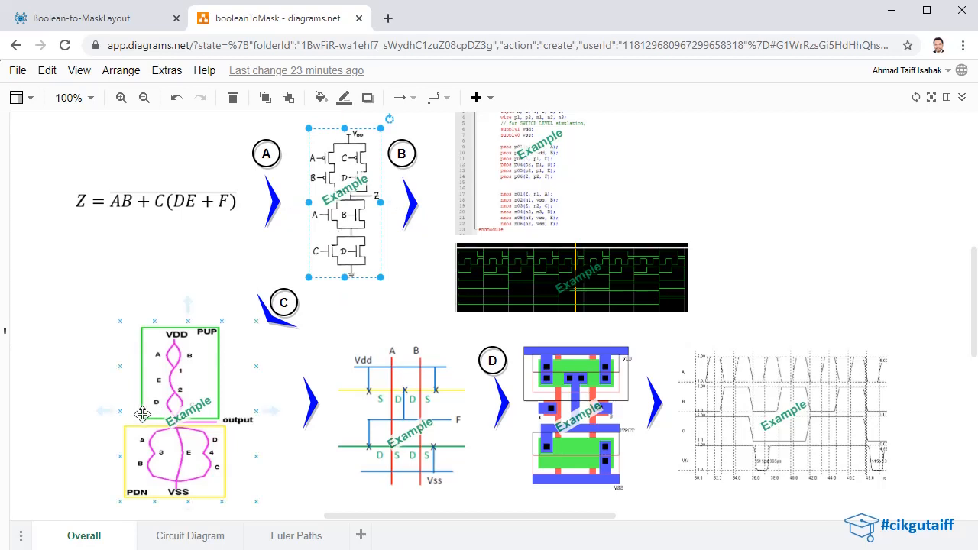
pyautogui.moveTo(134, 412)
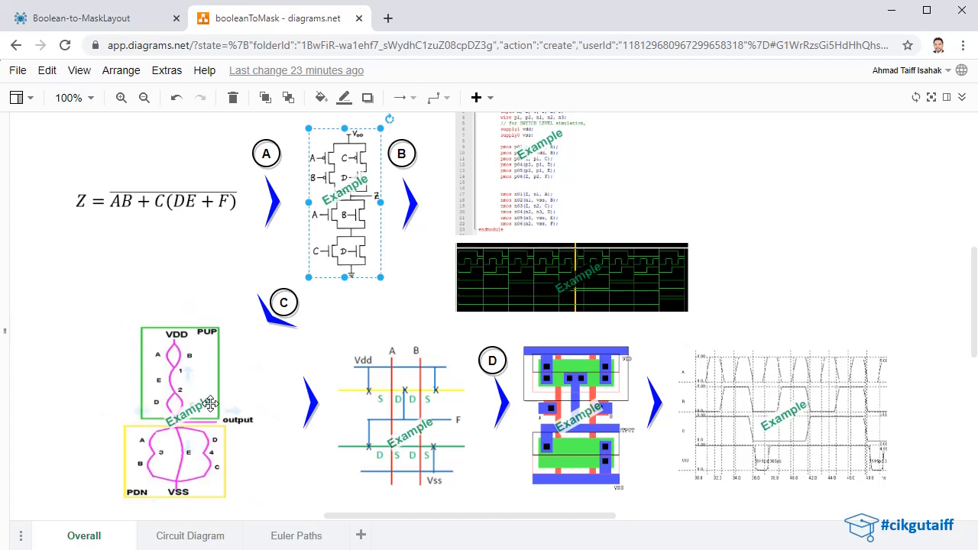
pyautogui.click(401, 416)
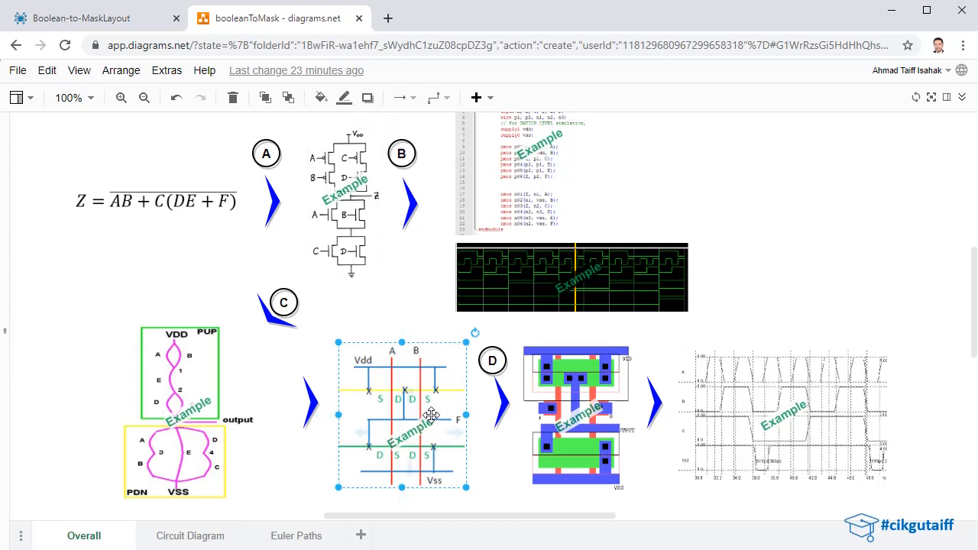
pyautogui.moveTo(553, 433)
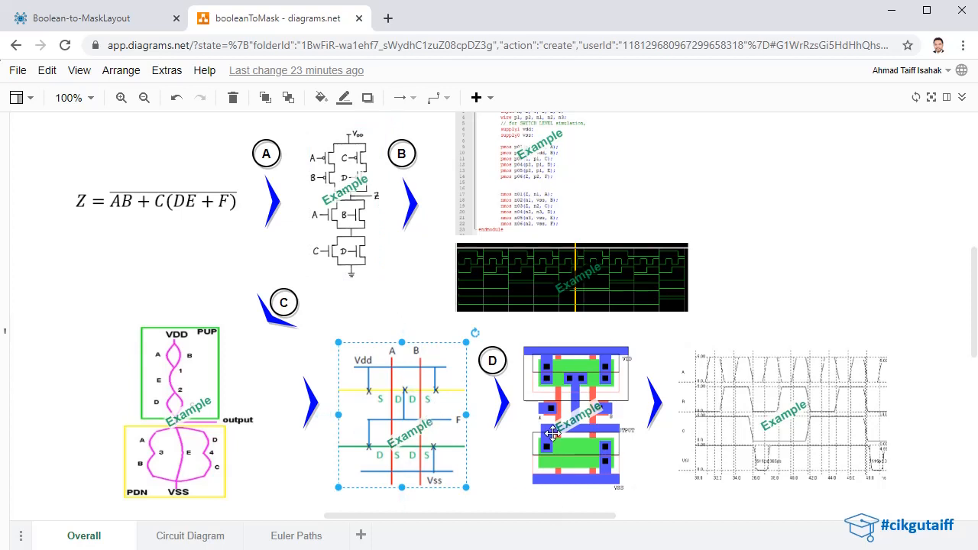